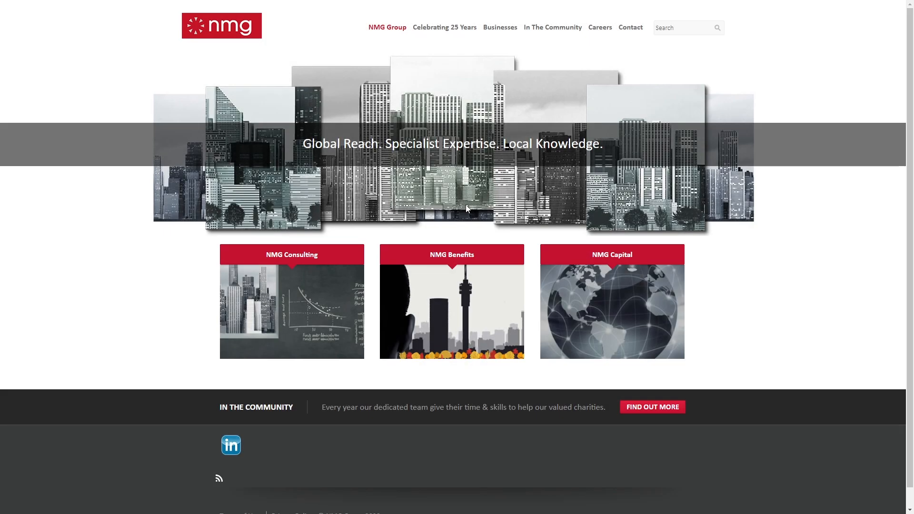
mouse_move(213, 68)
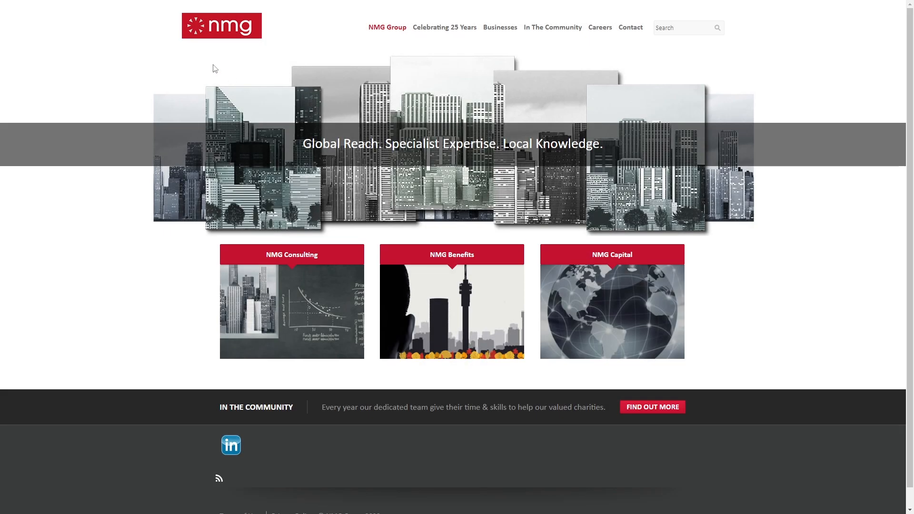
mouse_move(412, 187)
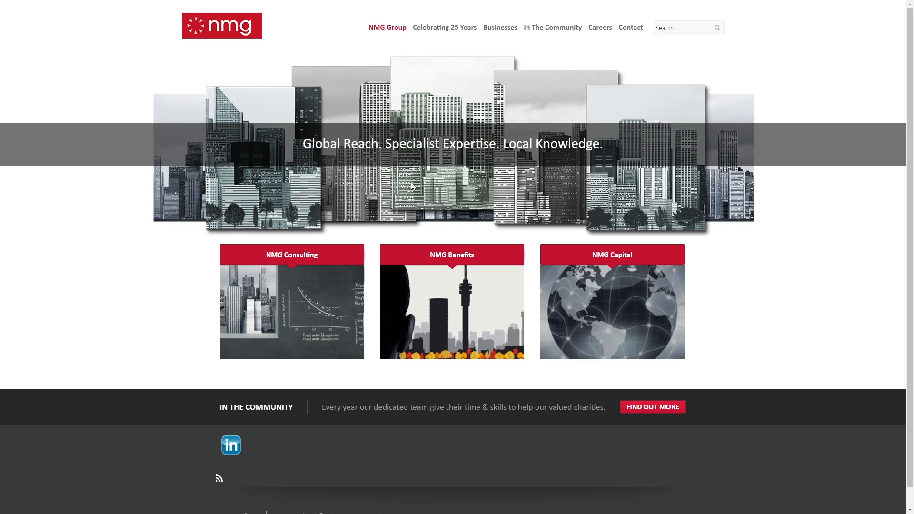
mouse_move(446, 178)
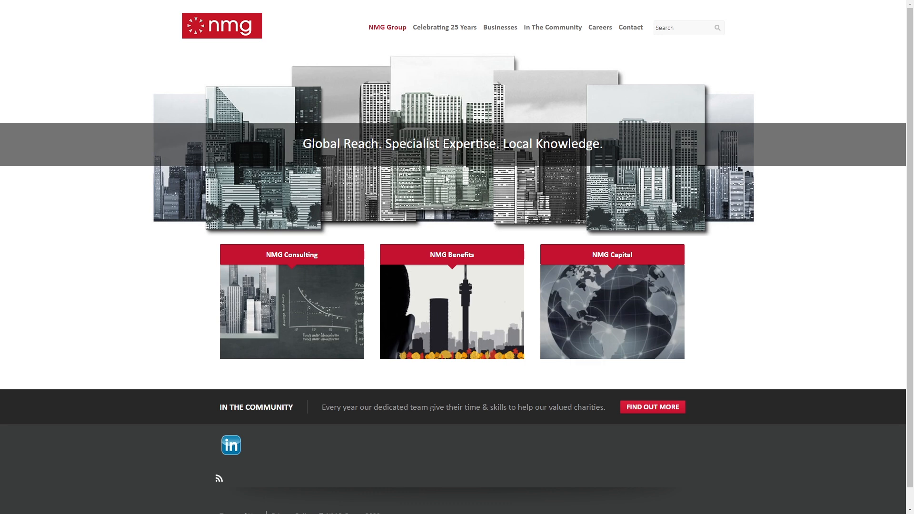
Scroll up on the Problems slide to show the six old-website issues.
scroll(up, 3)
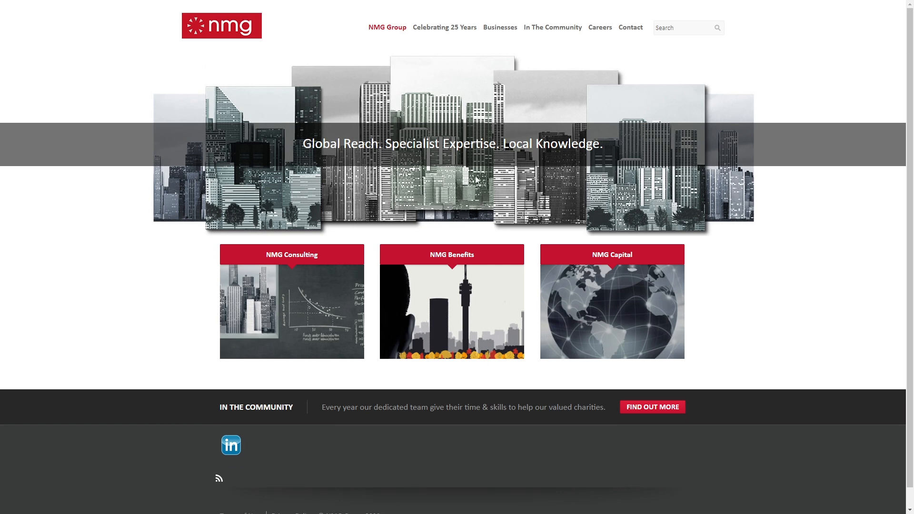
mouse_move(456, 174)
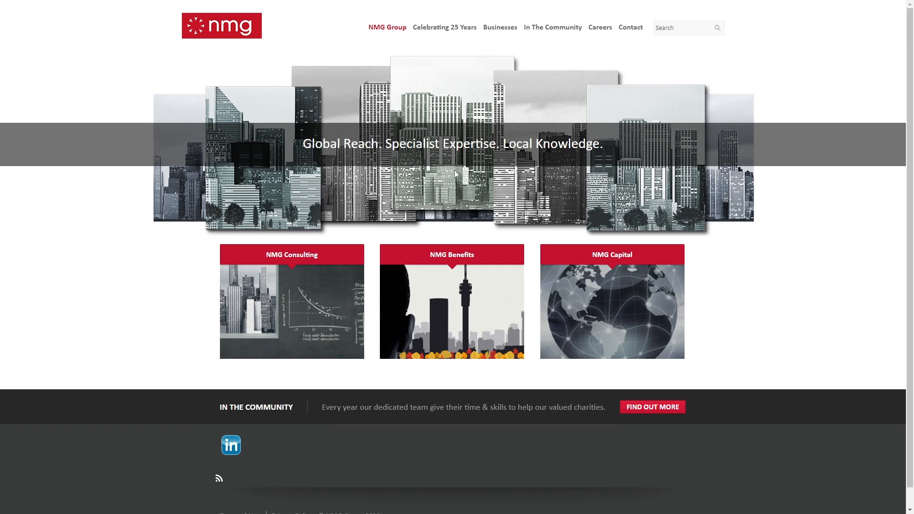
mouse_move(460, 176)
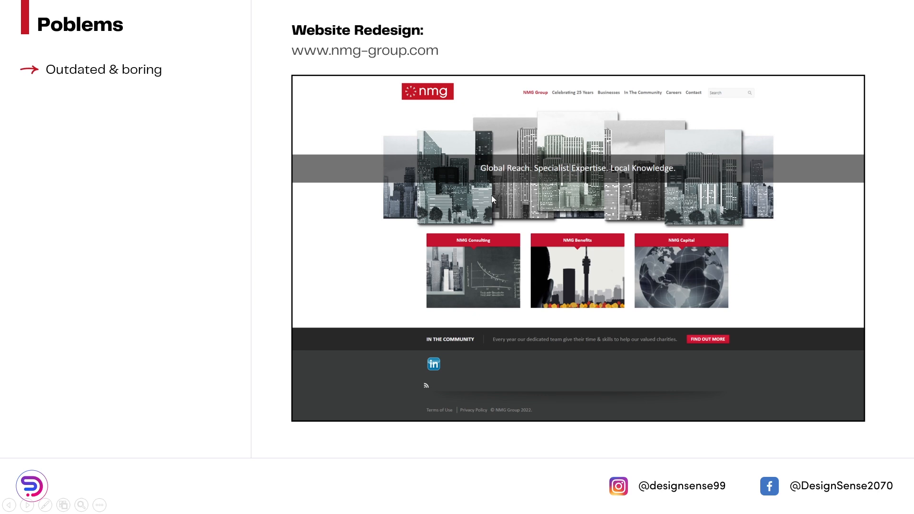
mouse_move(623, 201)
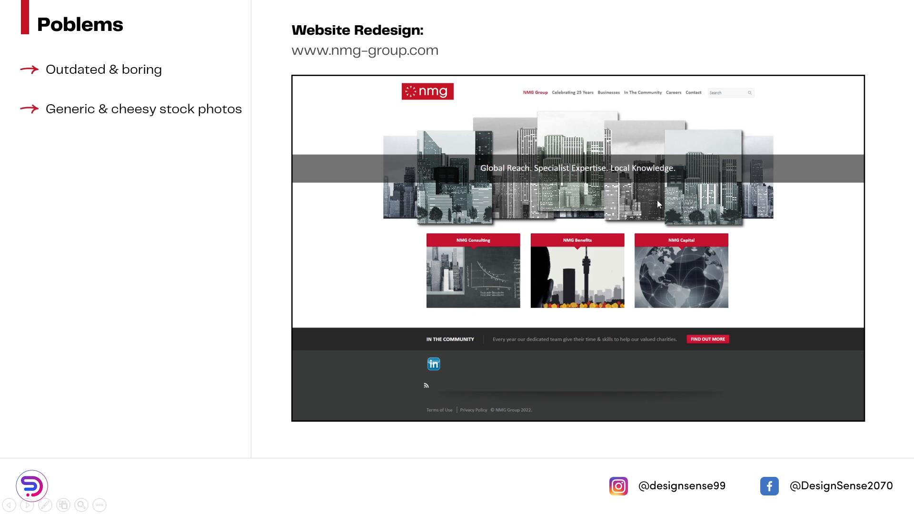
mouse_move(602, 176)
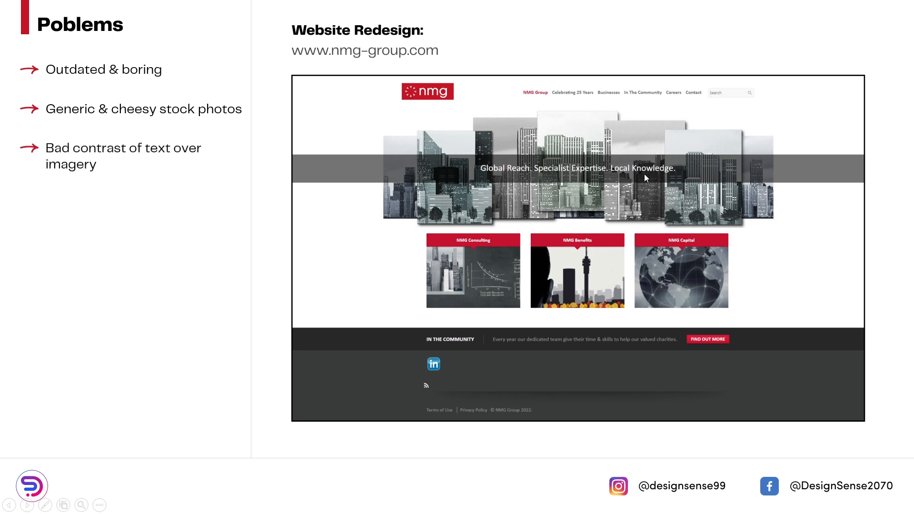
mouse_move(577, 181)
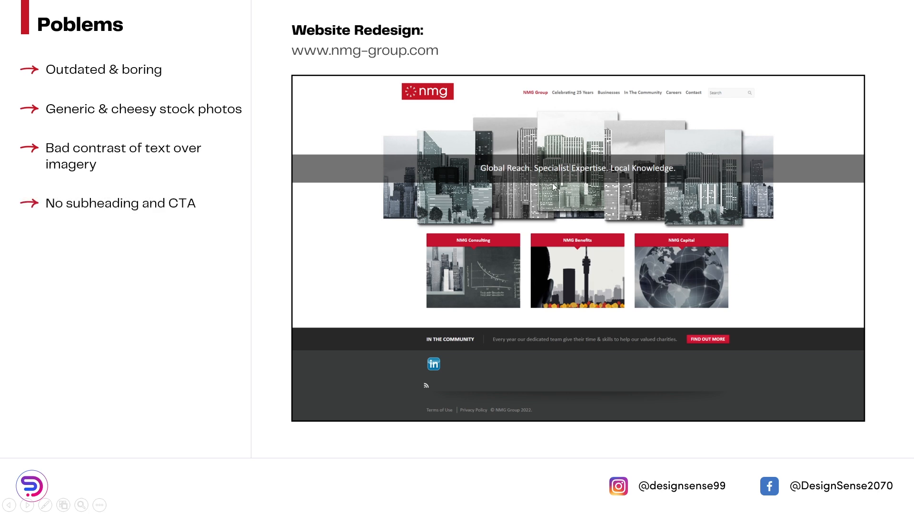
mouse_move(570, 200)
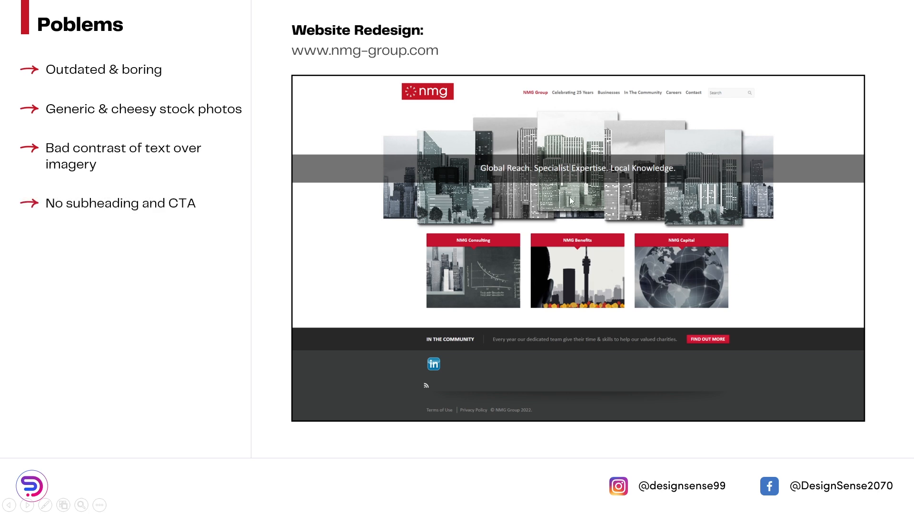
mouse_move(548, 212)
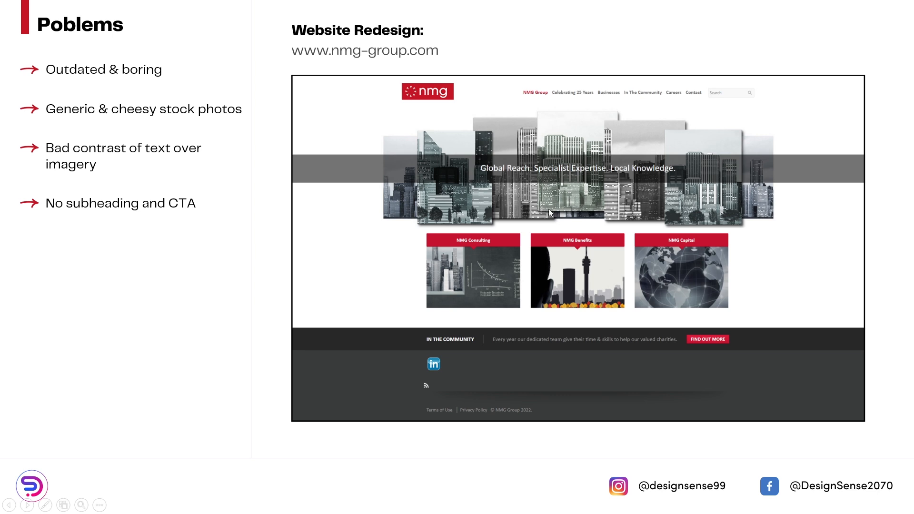
mouse_move(590, 265)
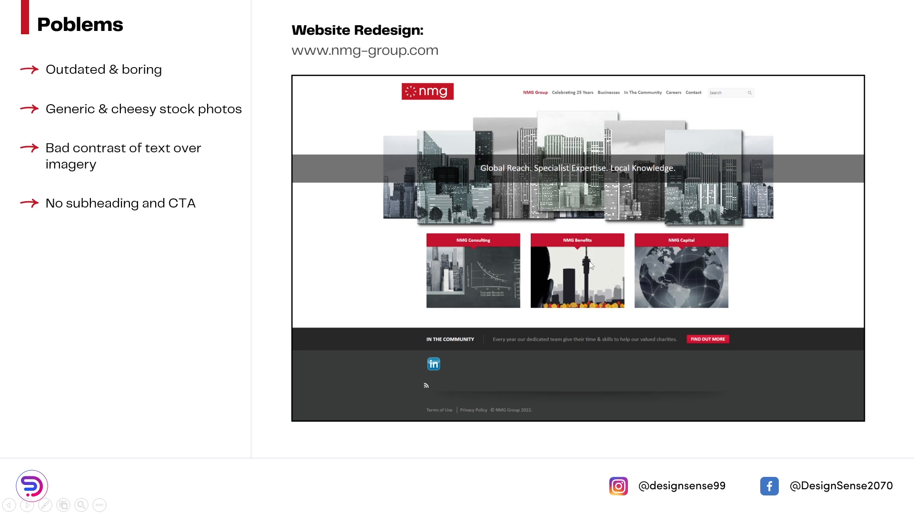
mouse_move(579, 272)
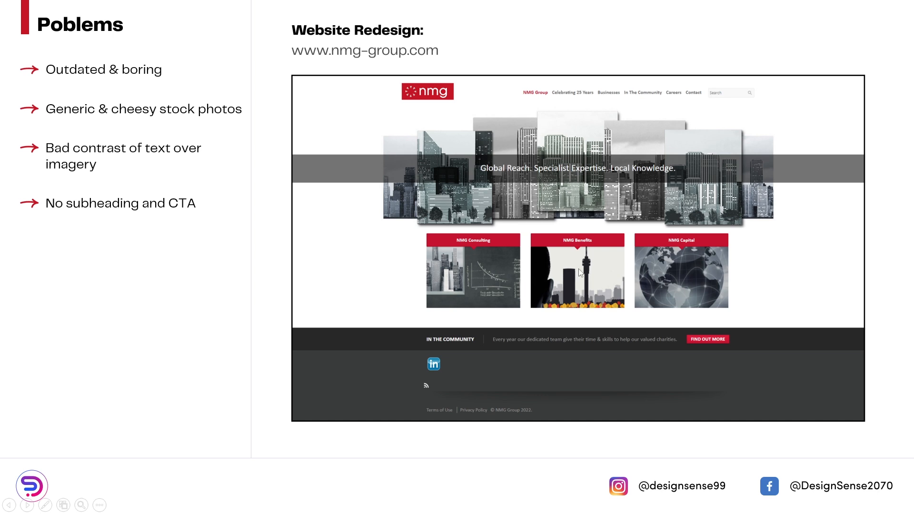
mouse_move(649, 272)
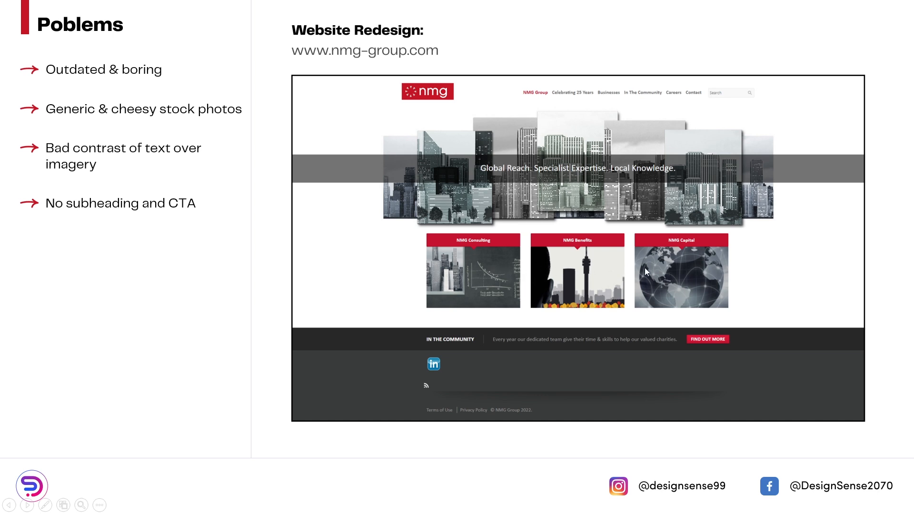
mouse_move(474, 276)
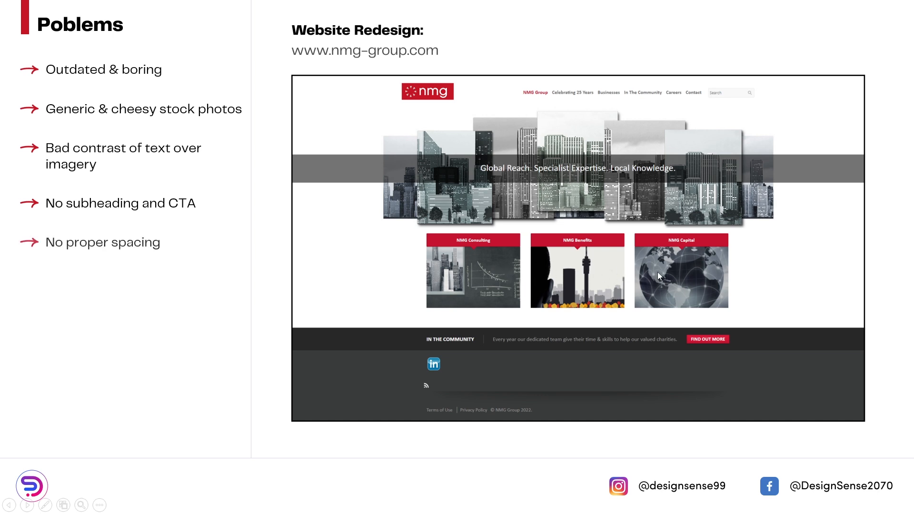
mouse_move(599, 275)
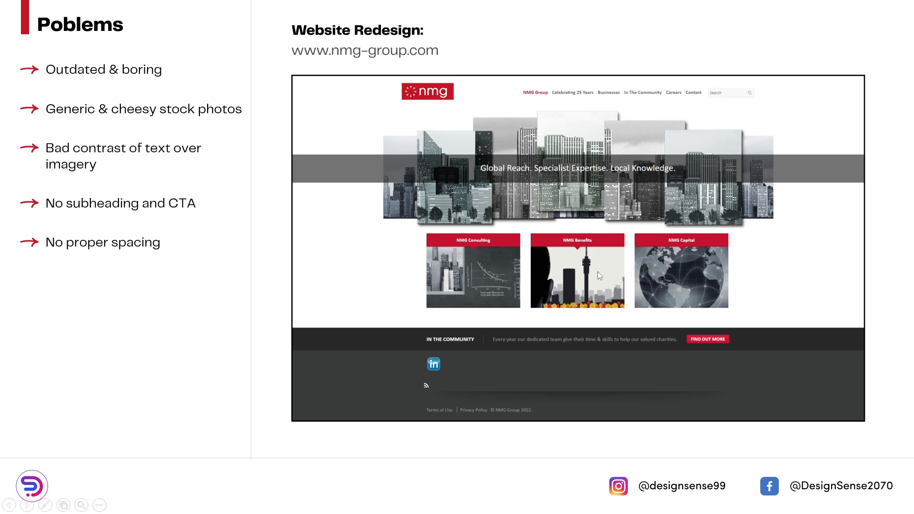
mouse_move(534, 165)
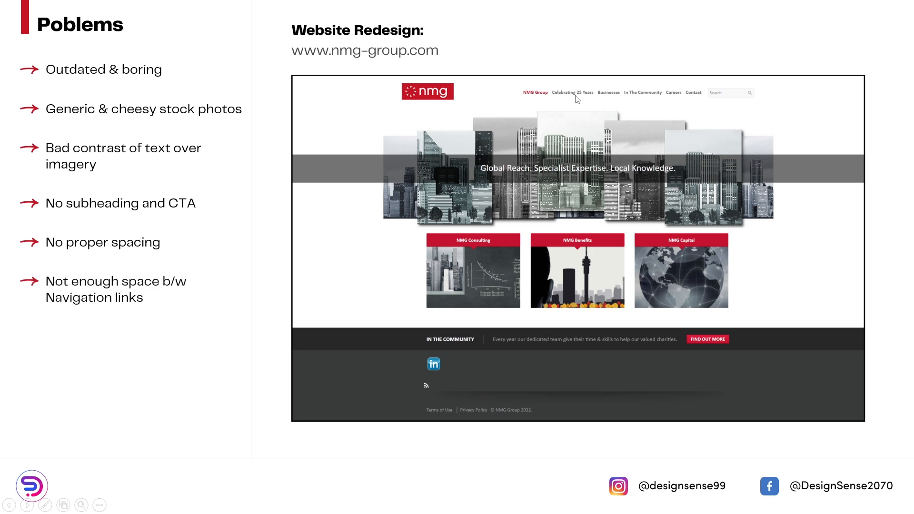
mouse_move(604, 102)
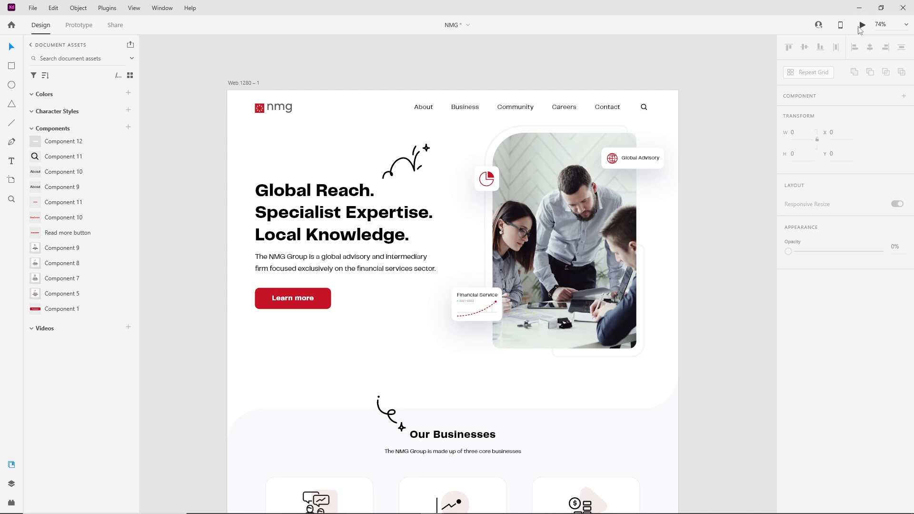
Launch Desktop Preview of the NMG artboard showing the Global Reach hero.
click(862, 24)
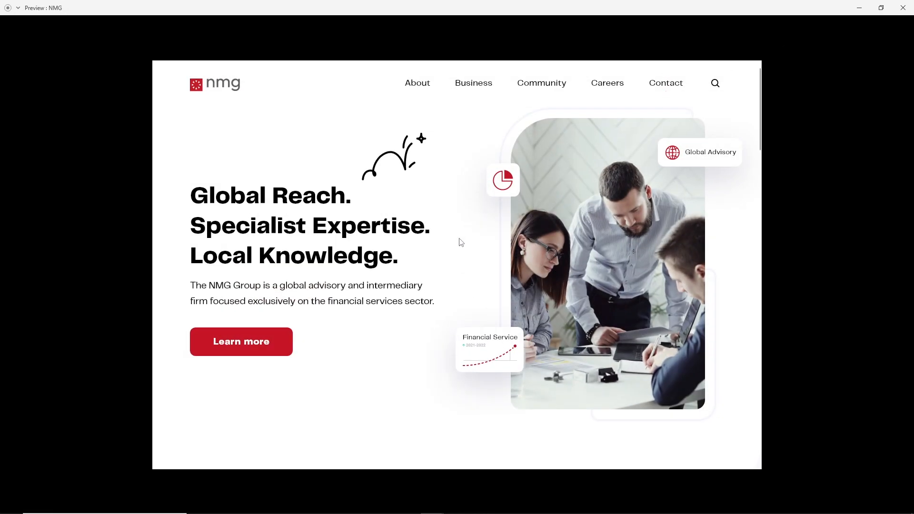
mouse_move(493, 233)
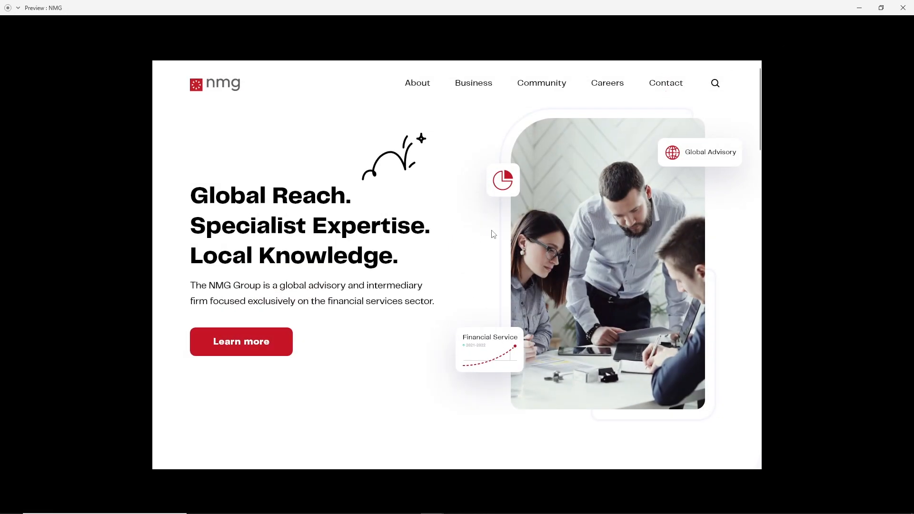
mouse_move(603, 294)
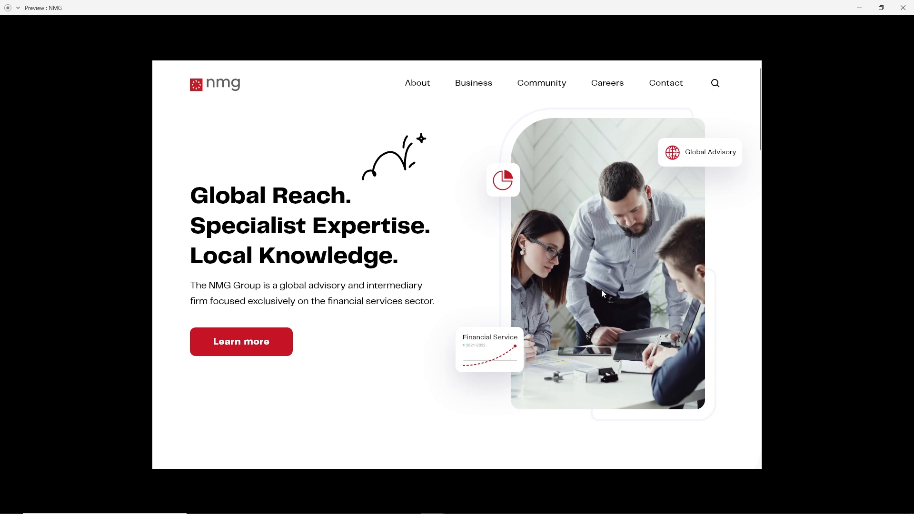
mouse_move(705, 151)
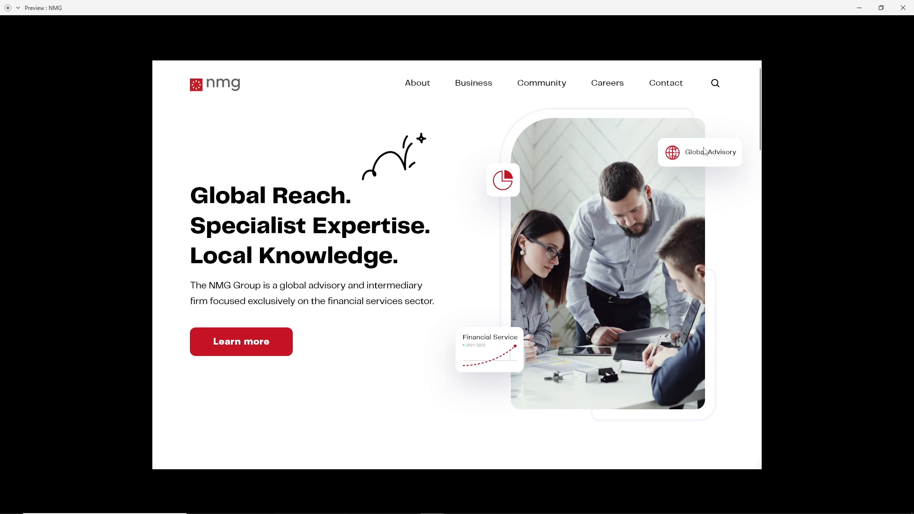
mouse_move(528, 307)
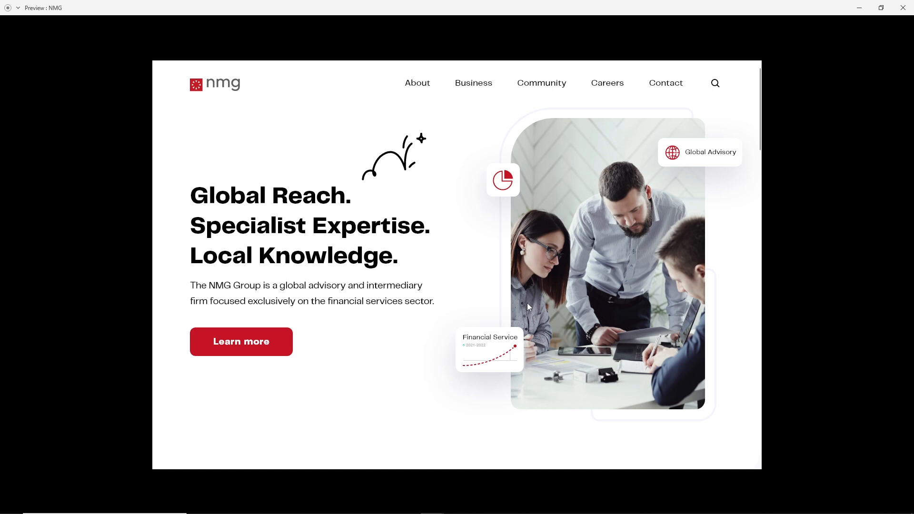
mouse_move(554, 247)
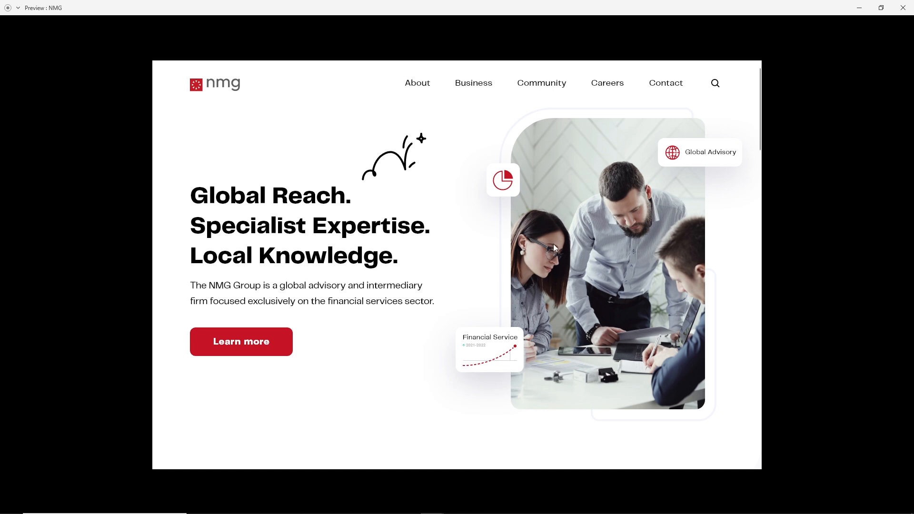
mouse_move(281, 207)
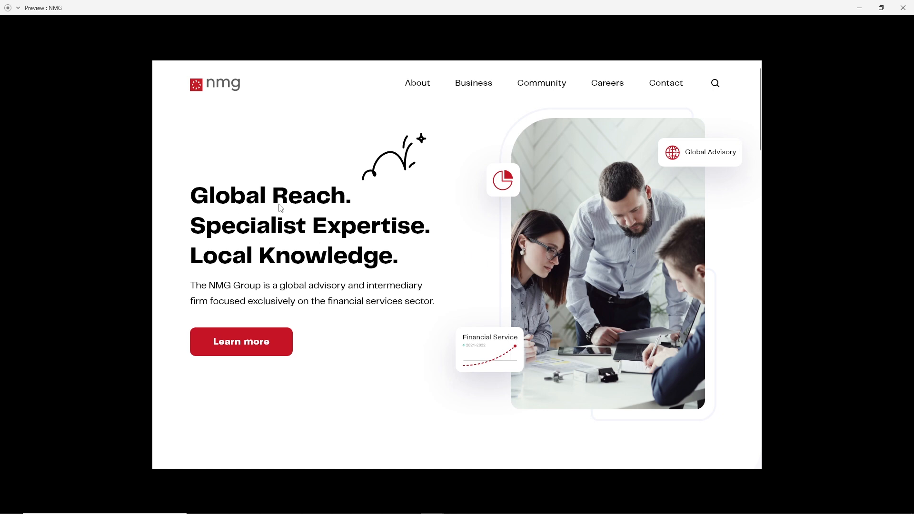
mouse_move(250, 289)
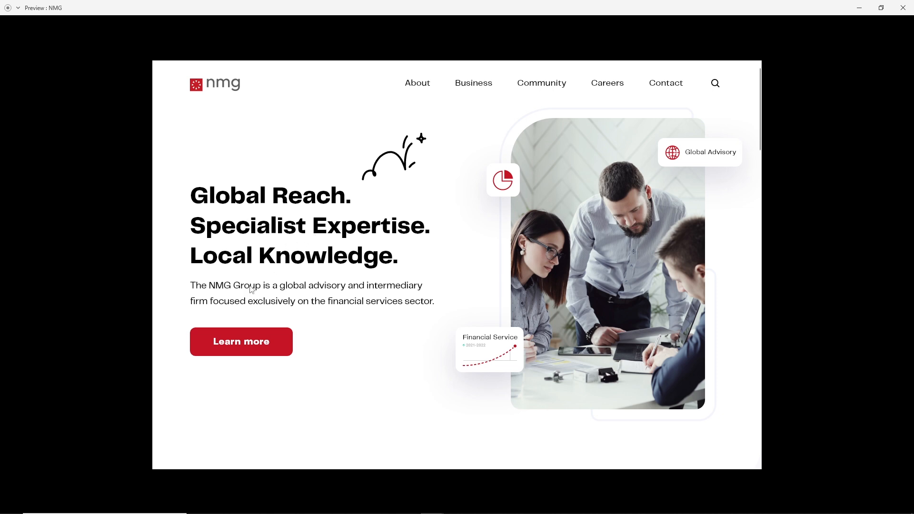
mouse_move(251, 367)
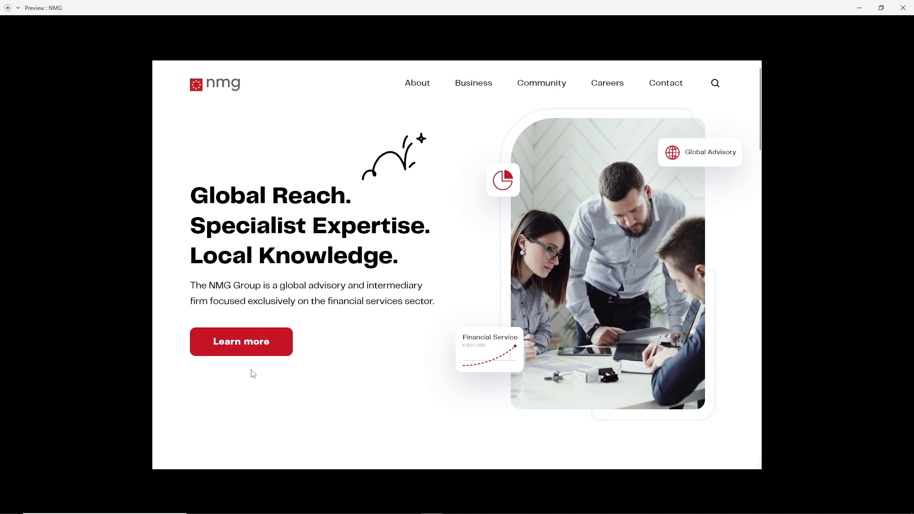
mouse_move(427, 210)
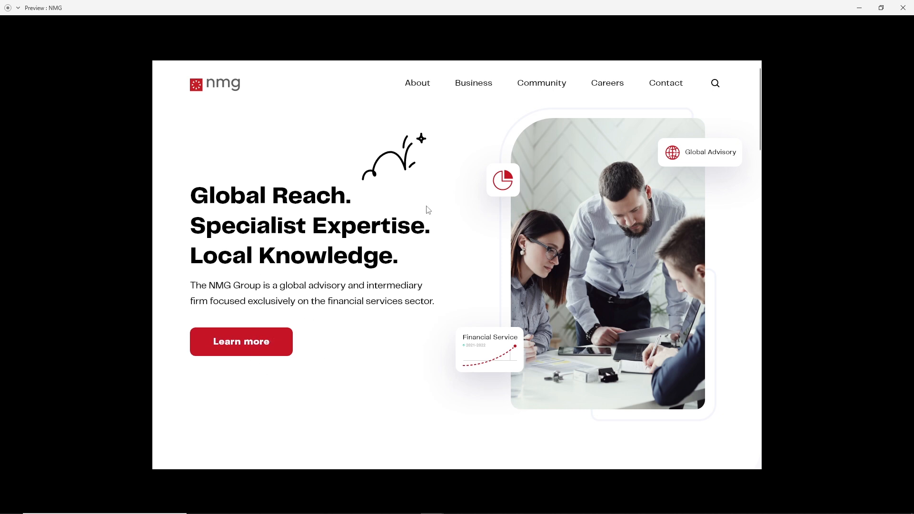
mouse_move(451, 226)
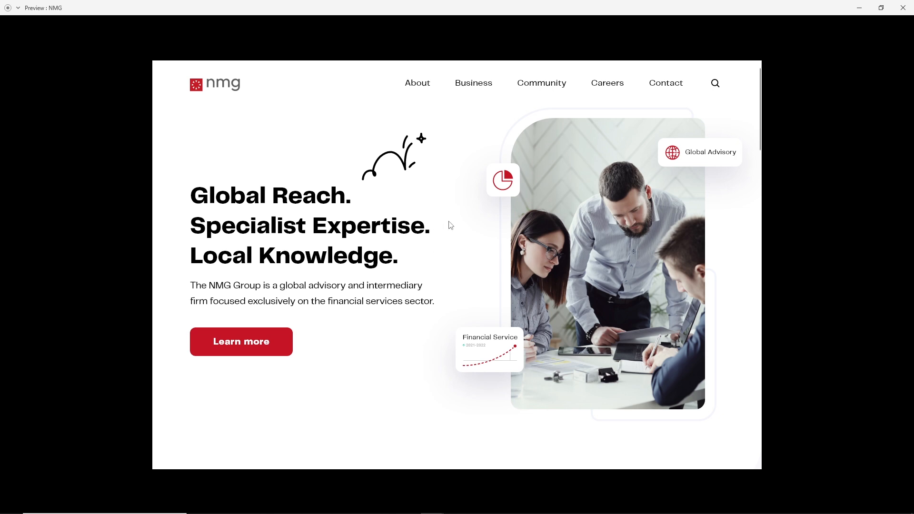
mouse_move(444, 226)
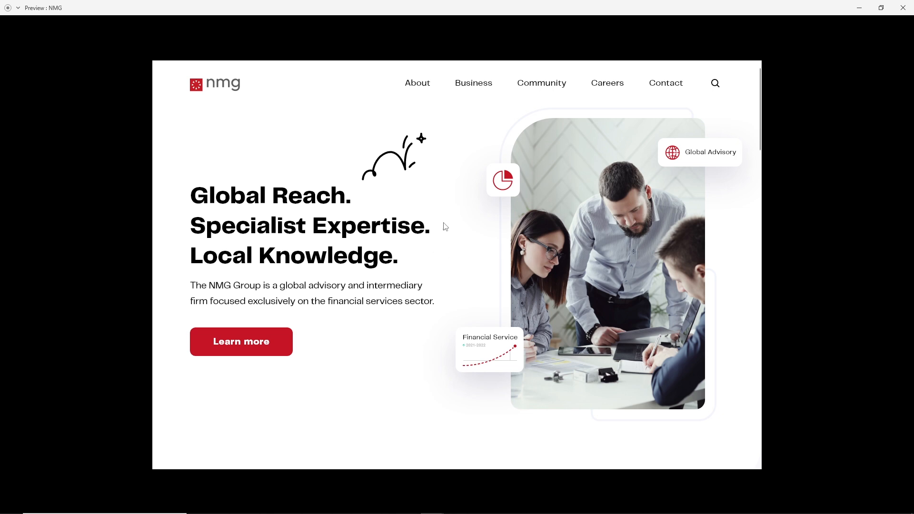
mouse_move(445, 92)
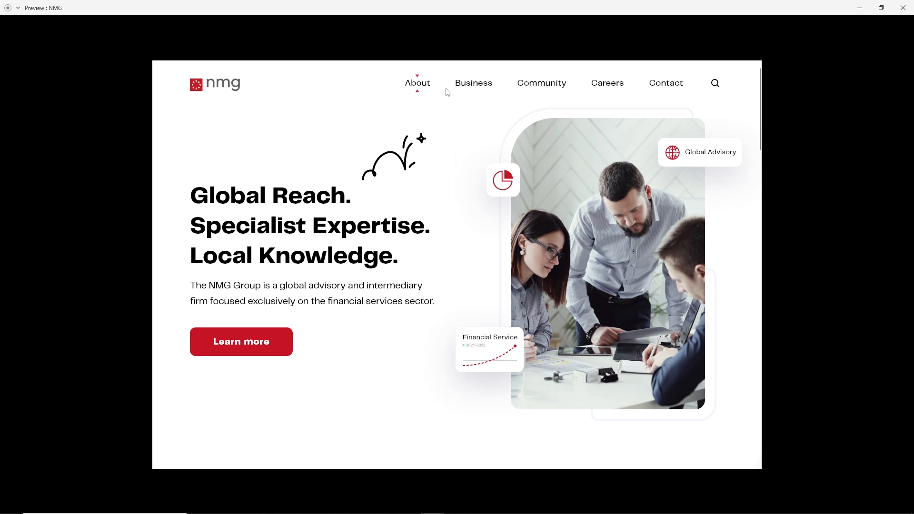
mouse_move(606, 88)
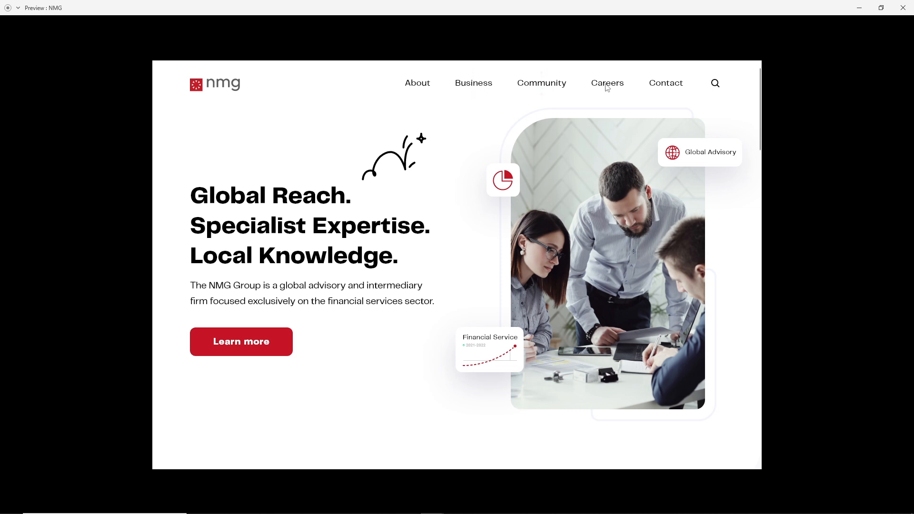
mouse_move(636, 88)
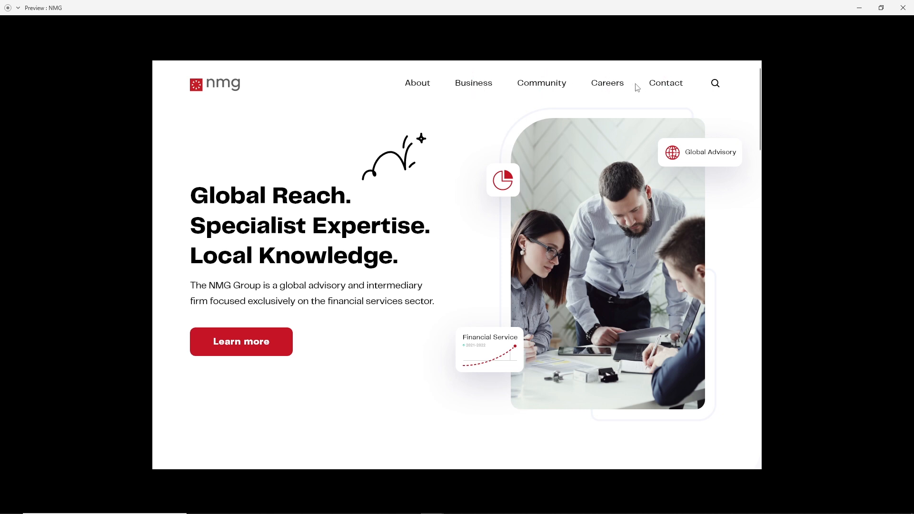
mouse_move(699, 89)
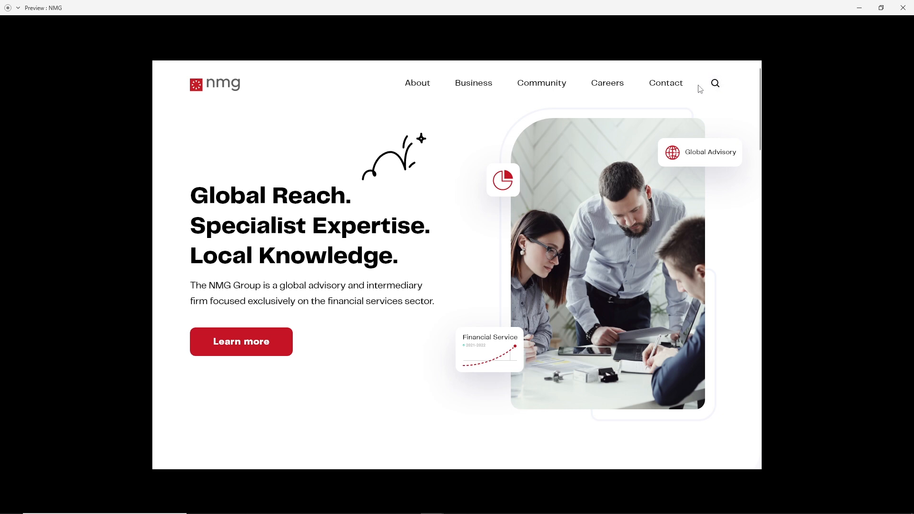
Scroll the preview to the Consulting, Benefits and Capital business cards.
scroll(down, 3)
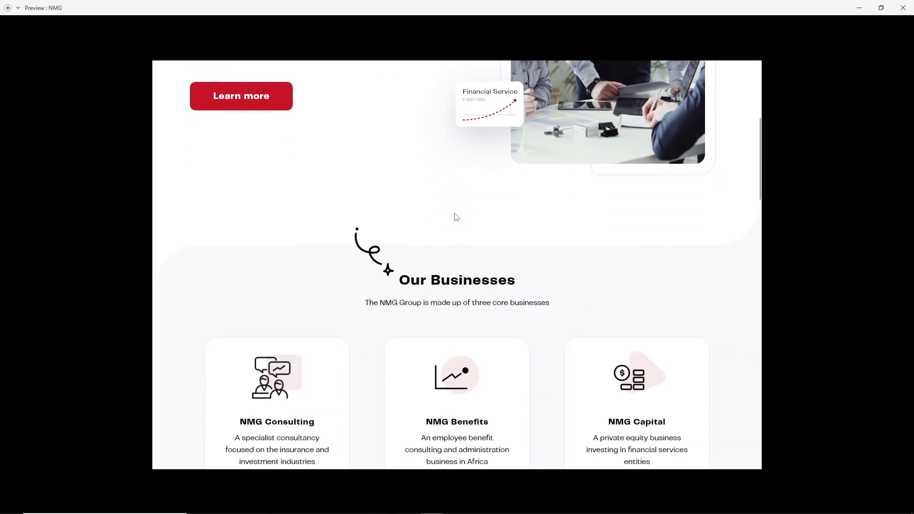
scroll(down, 3)
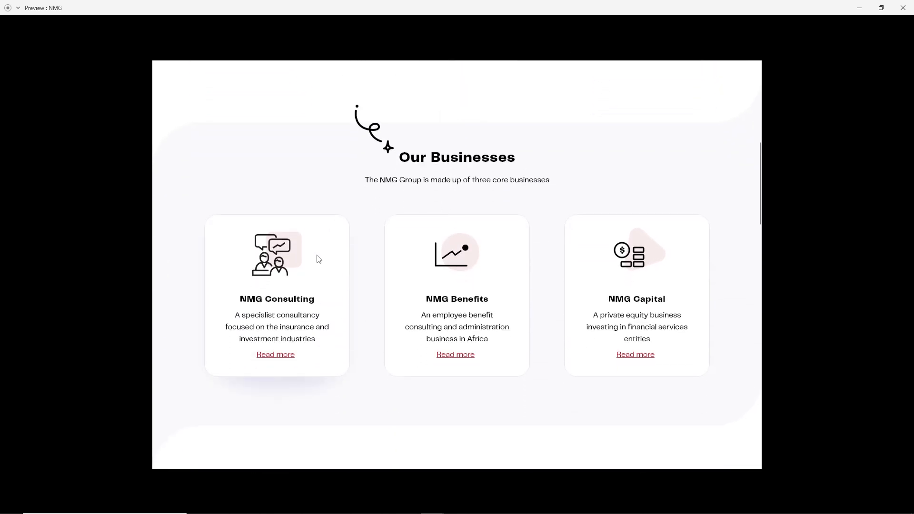
mouse_move(634, 284)
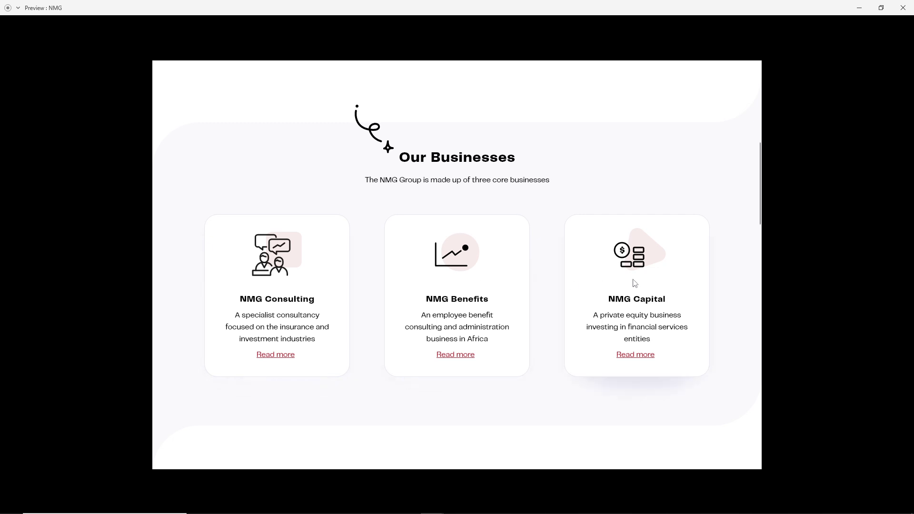
mouse_move(285, 287)
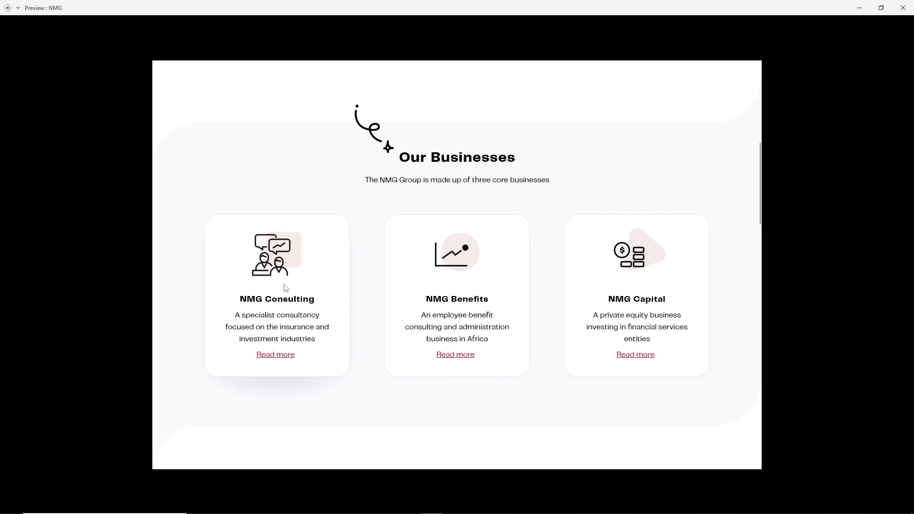
mouse_move(519, 292)
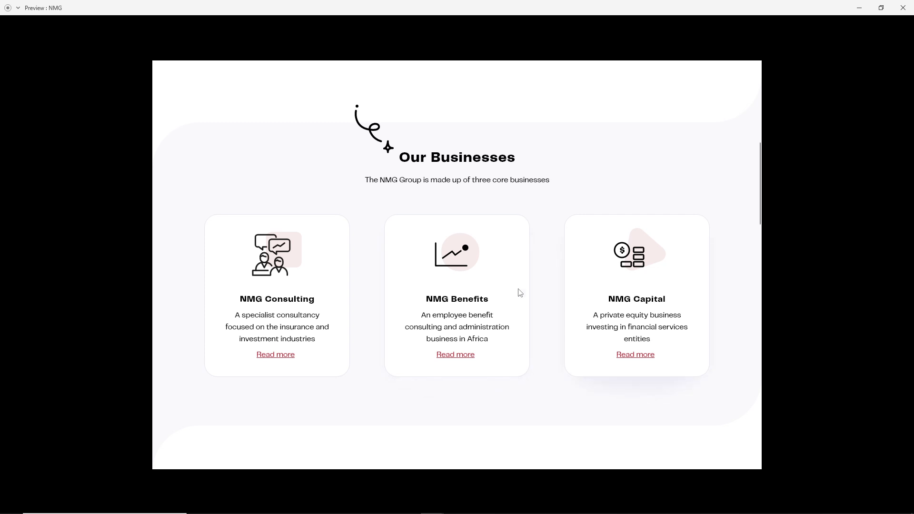
mouse_move(268, 288)
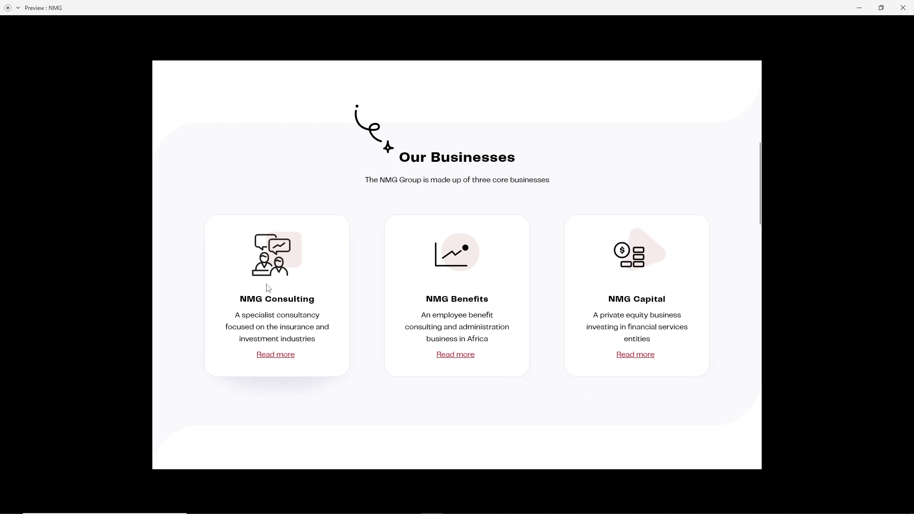
mouse_move(289, 253)
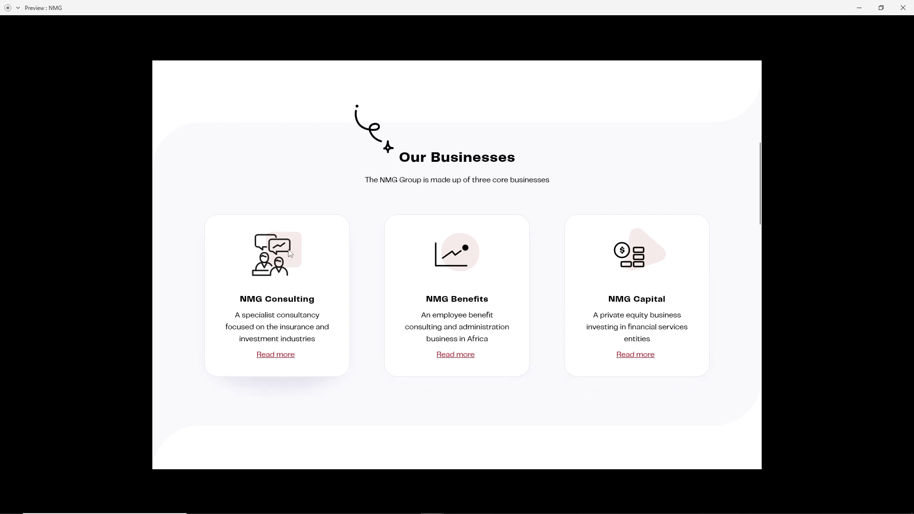
mouse_move(284, 365)
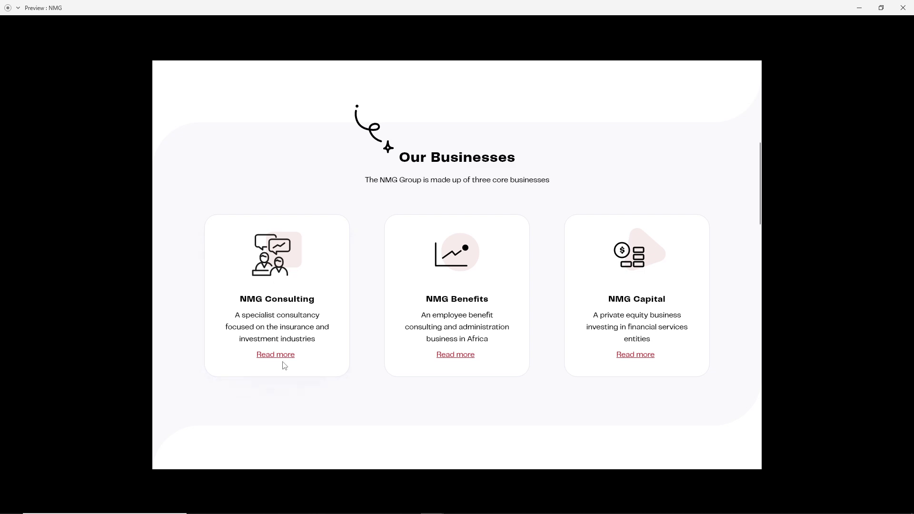
mouse_move(318, 293)
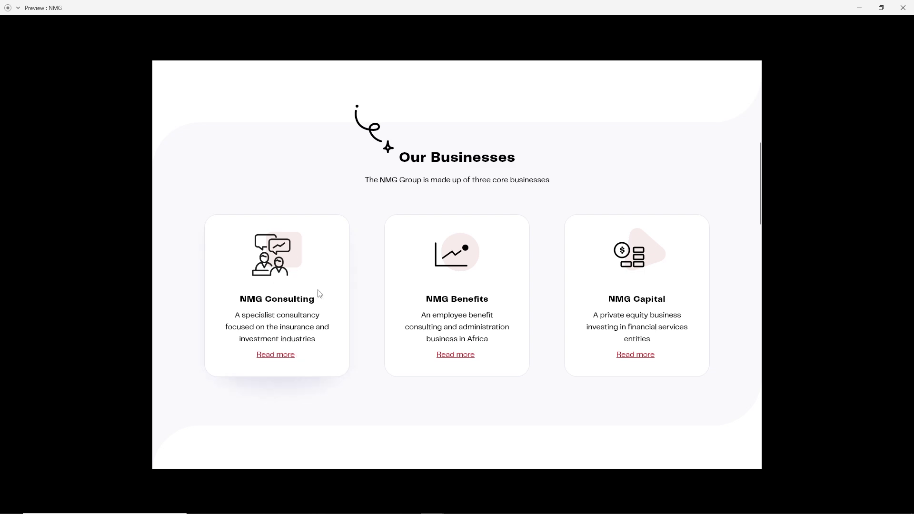
Scroll the preview to the red Celebrating 25 Years of NMG banner.
scroll(down, 3)
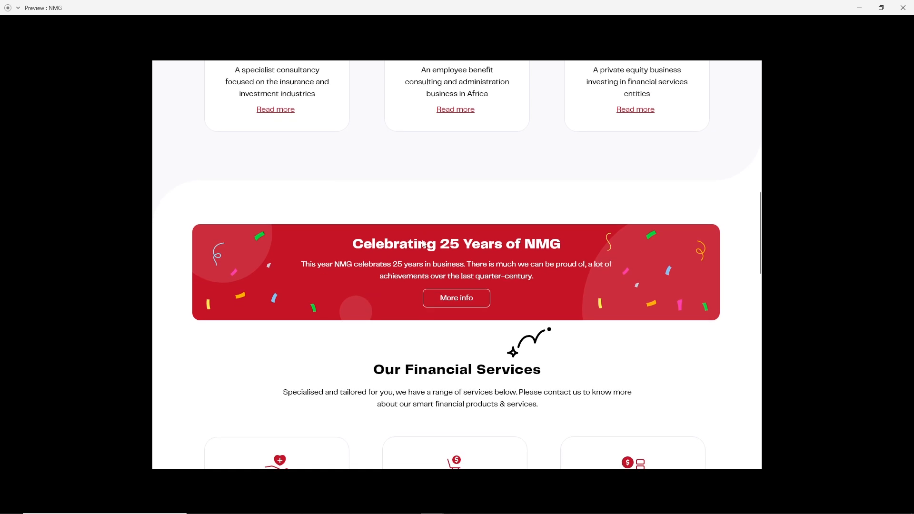
mouse_move(436, 324)
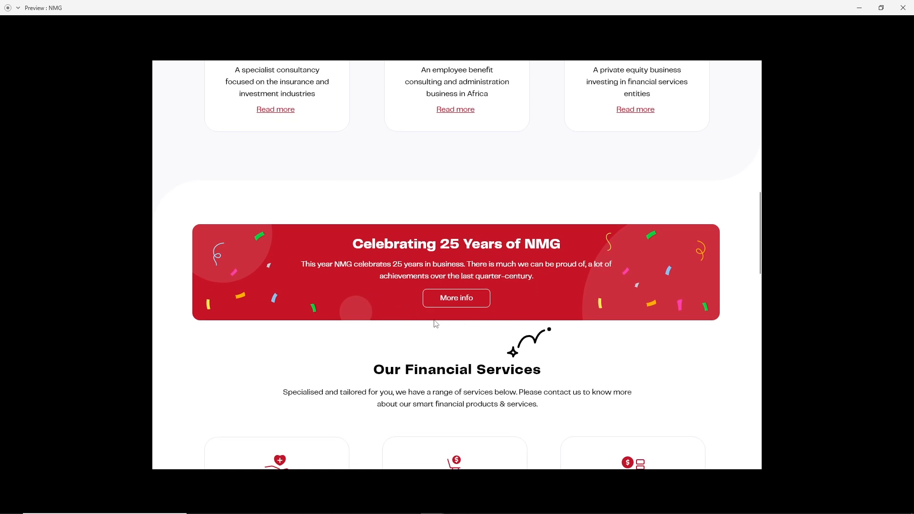
mouse_move(455, 298)
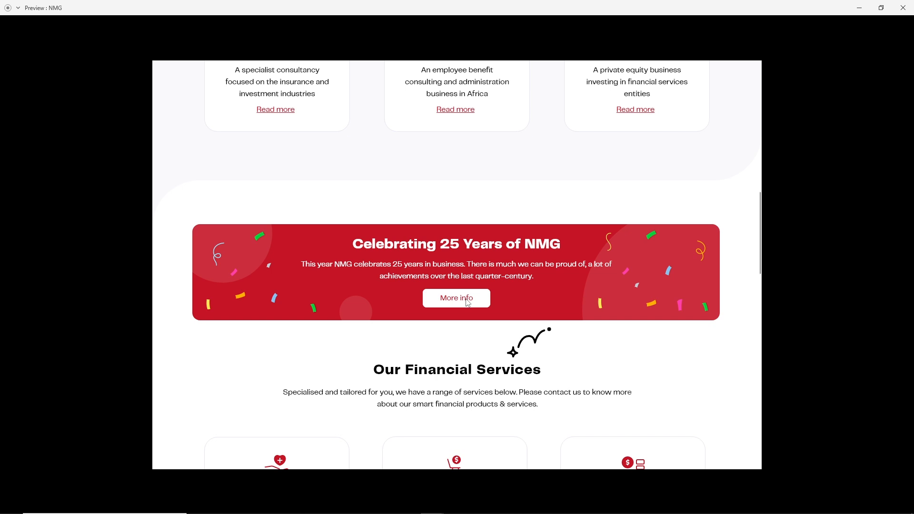
mouse_move(444, 251)
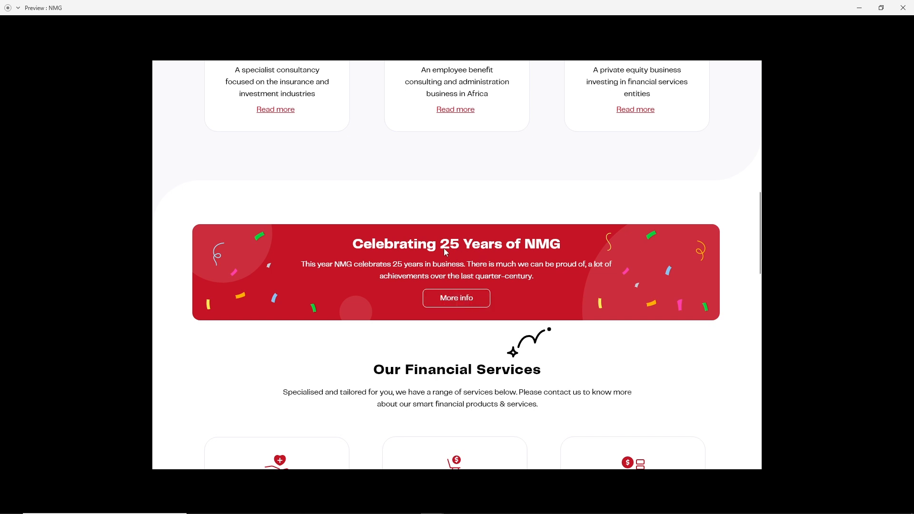
mouse_move(457, 259)
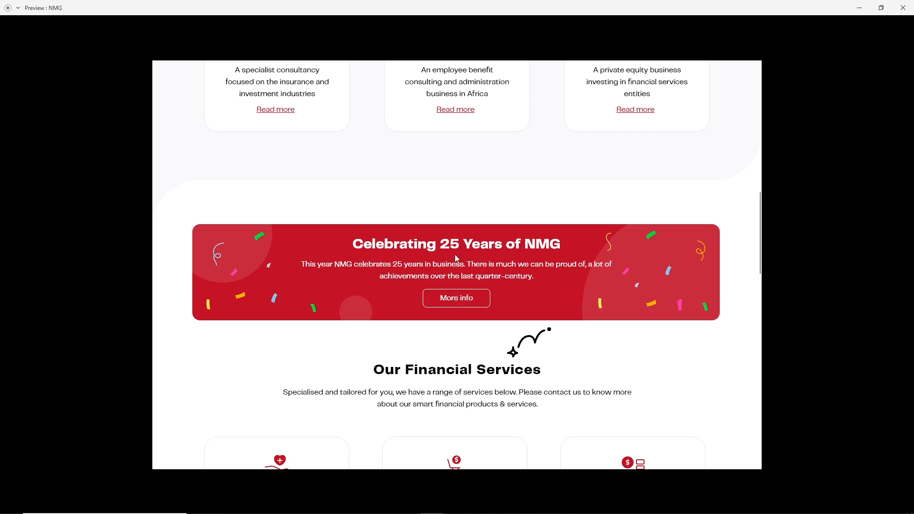
Scroll to the six service cards, including Healthcare, Retirement and Investment Consulting.
scroll(down, 3)
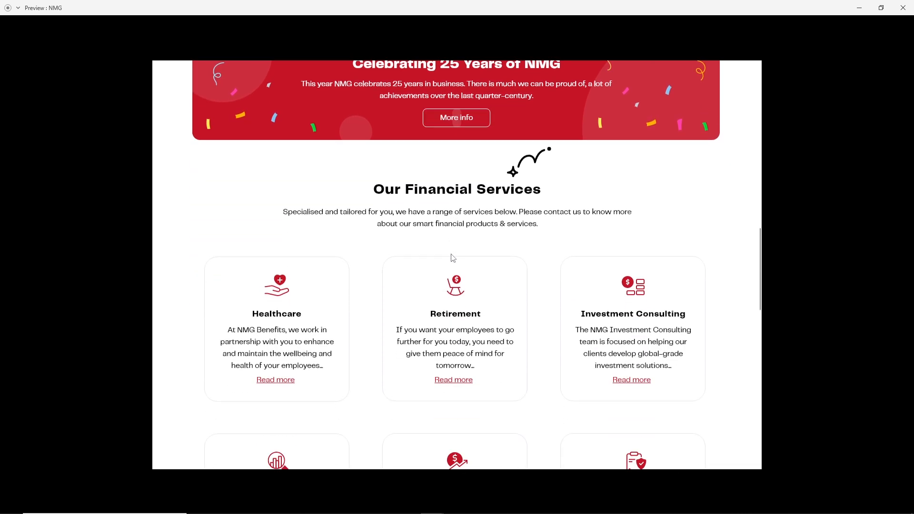
scroll(down, 3)
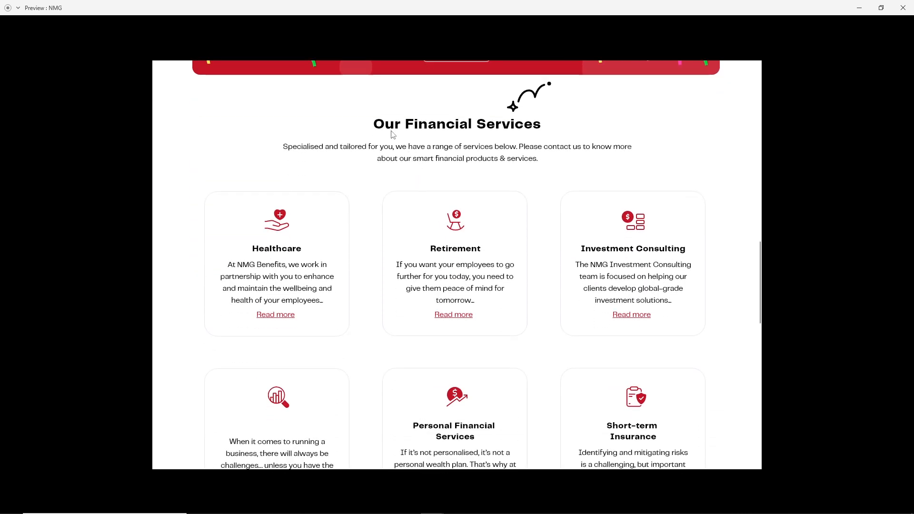
mouse_move(329, 230)
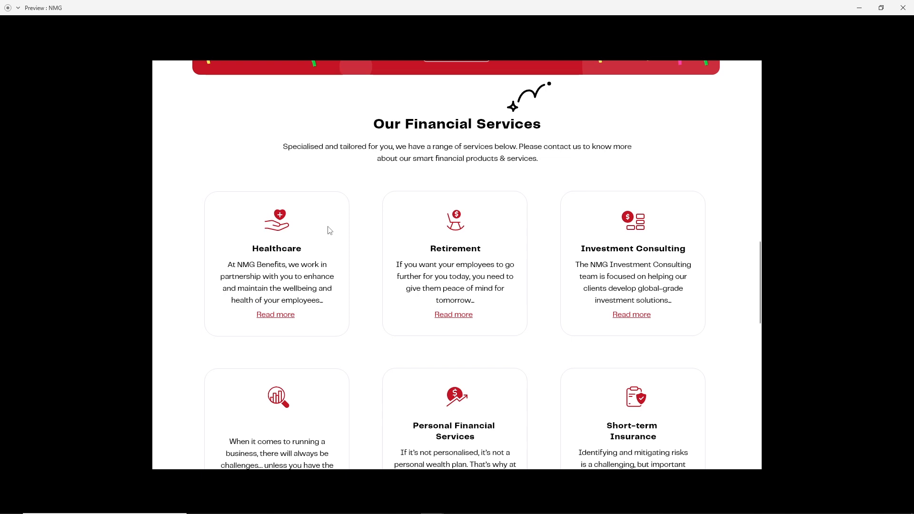
scroll(down, 3)
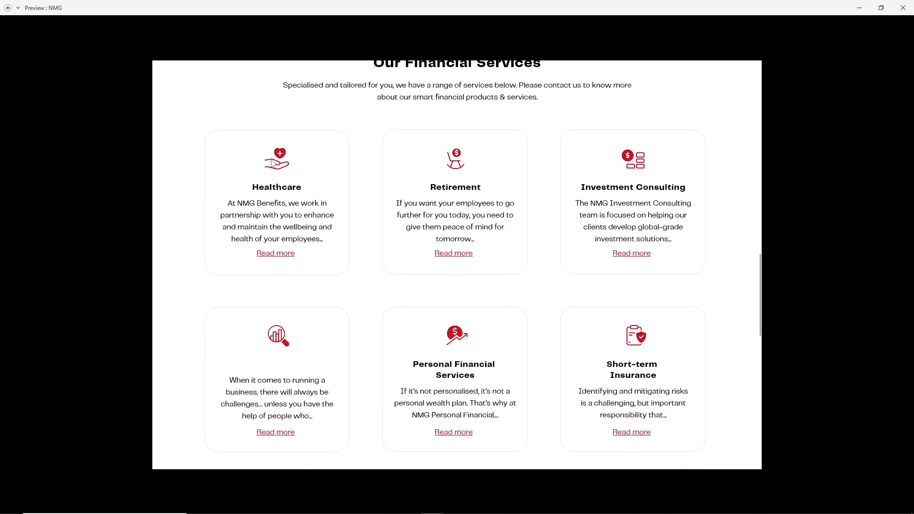
mouse_move(280, 227)
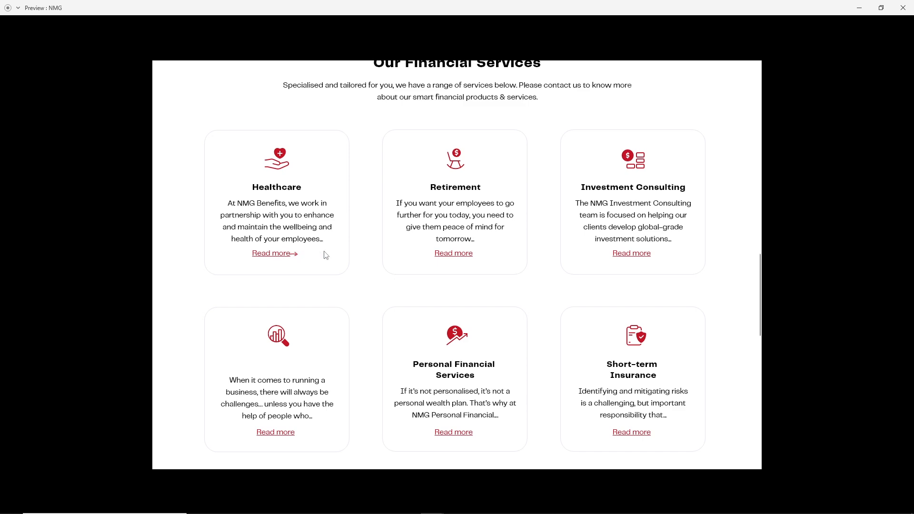
Scroll past Geoff Baars's Key People profile to the black NMG footer.
scroll(down, 3)
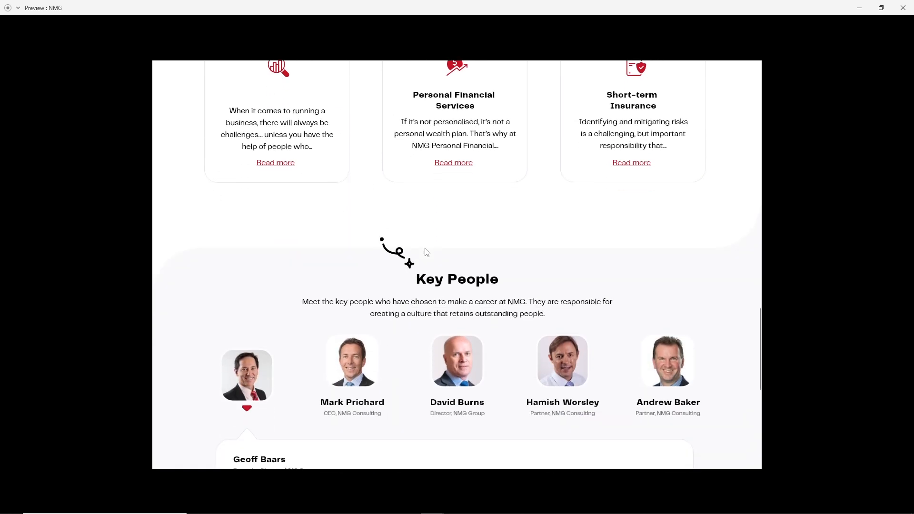
scroll(down, 3)
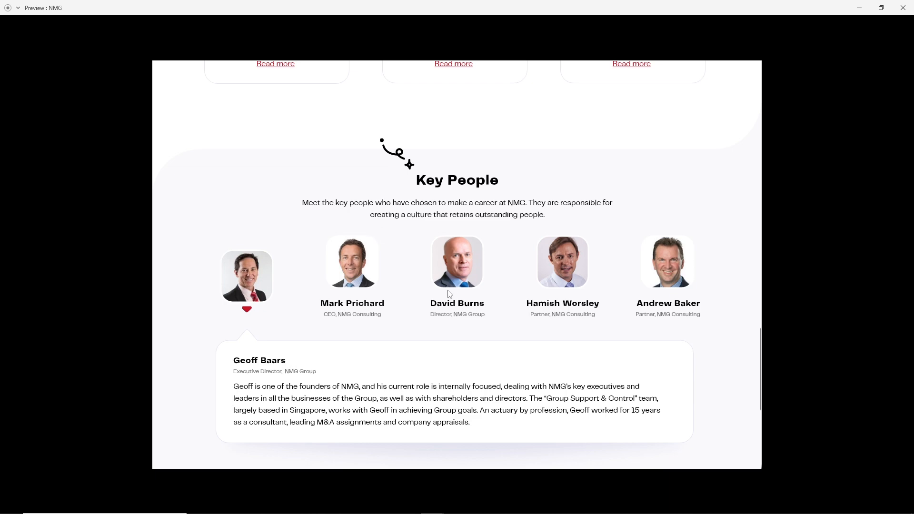
scroll(down, 3)
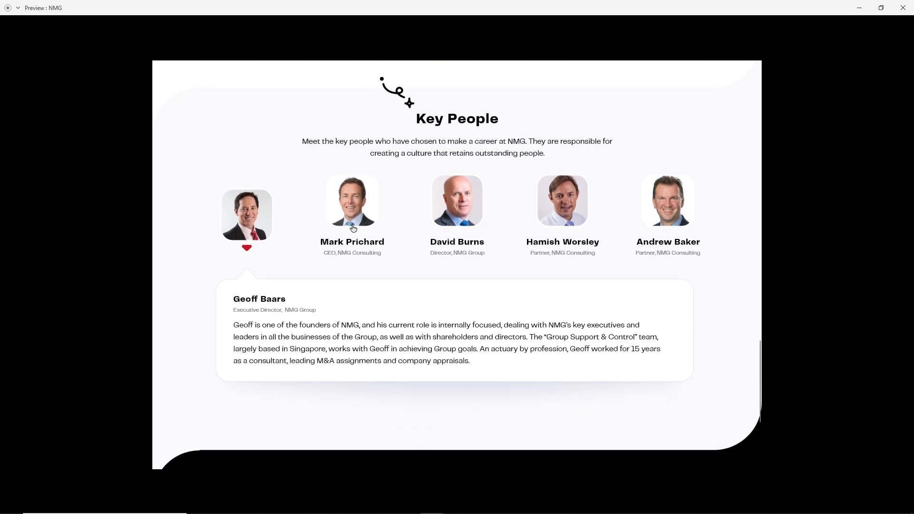
click(351, 200)
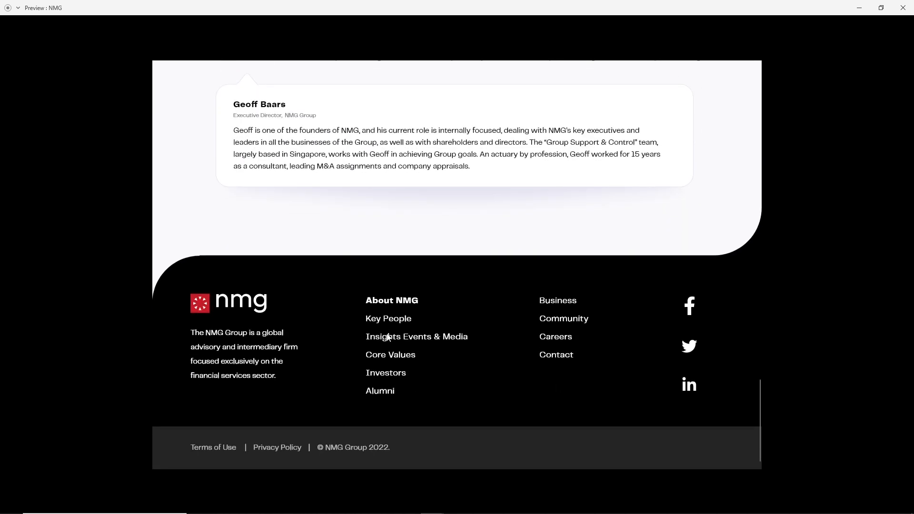
mouse_move(482, 334)
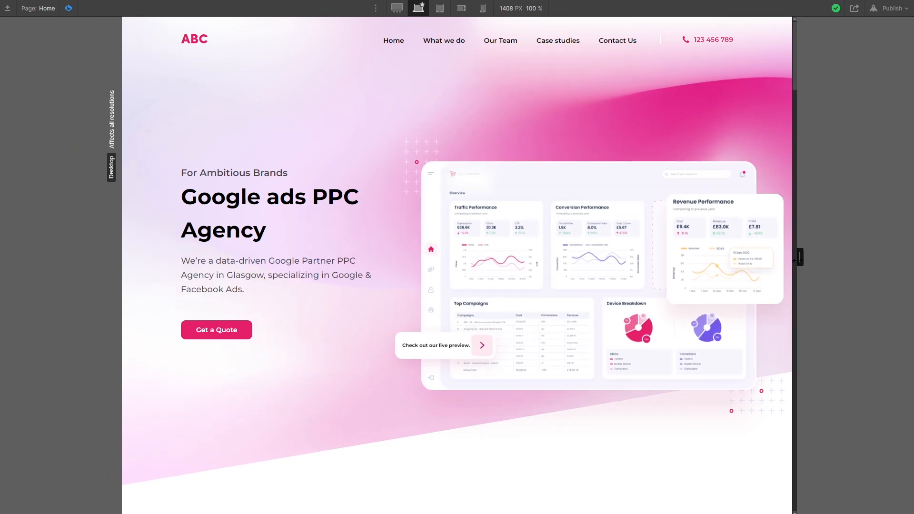
click(459, 8)
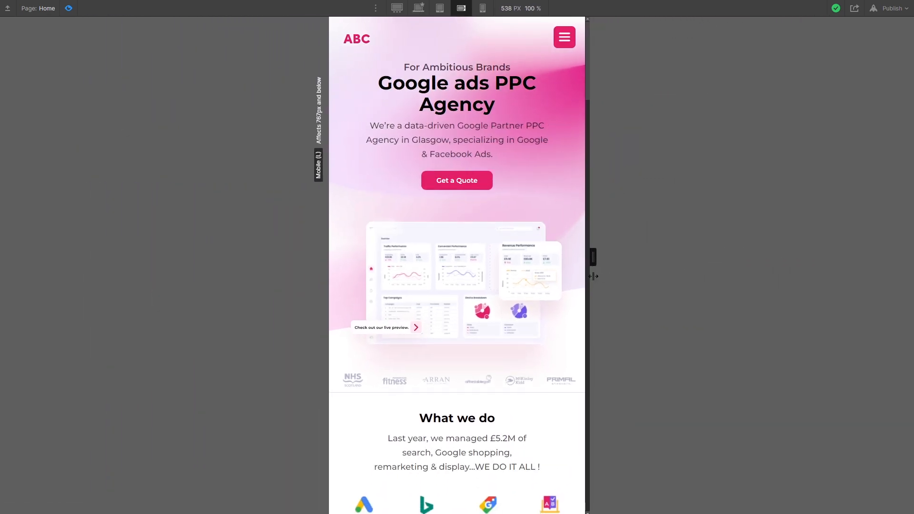
click(482, 8)
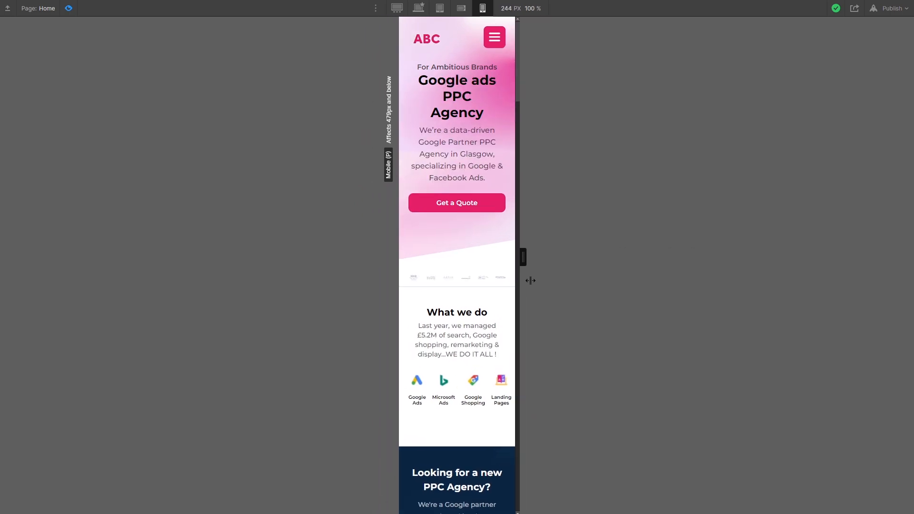
click(397, 8)
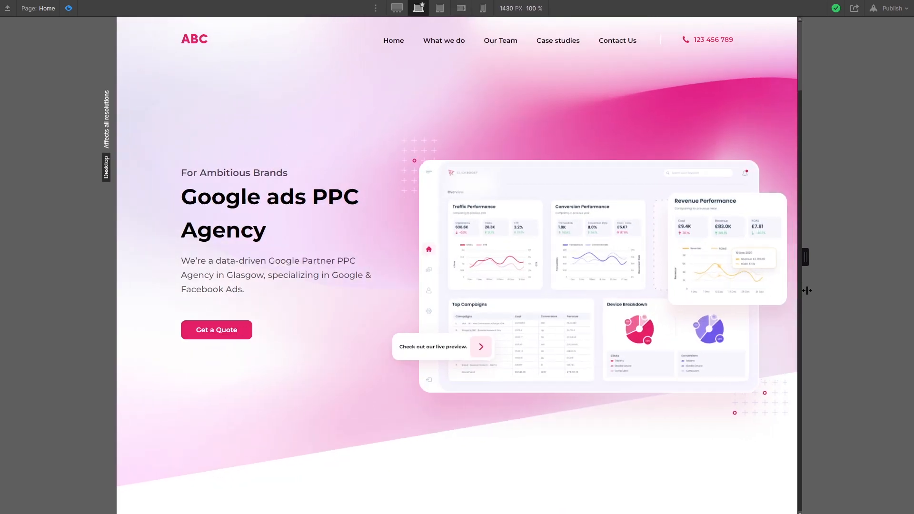